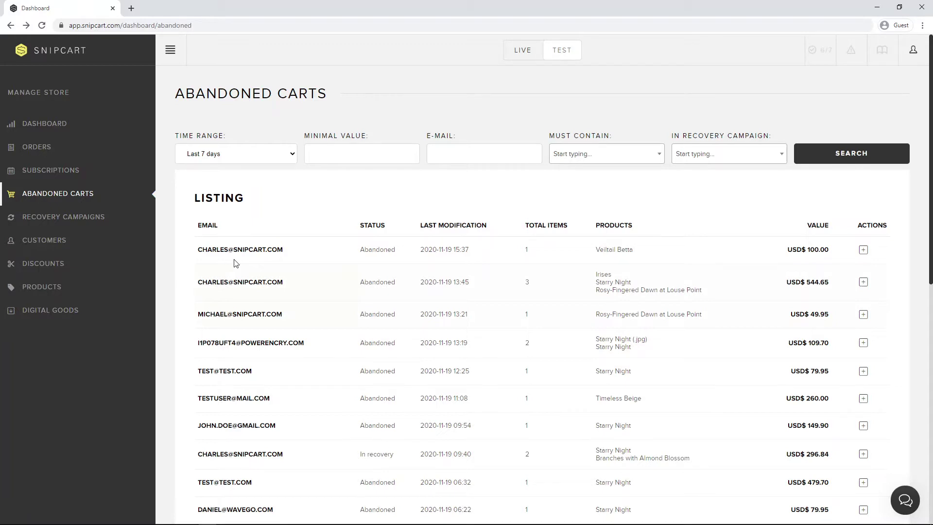
# Try the abandoned-cart filters for minimal cart value, e-mail and products
pyautogui.click(235, 154)
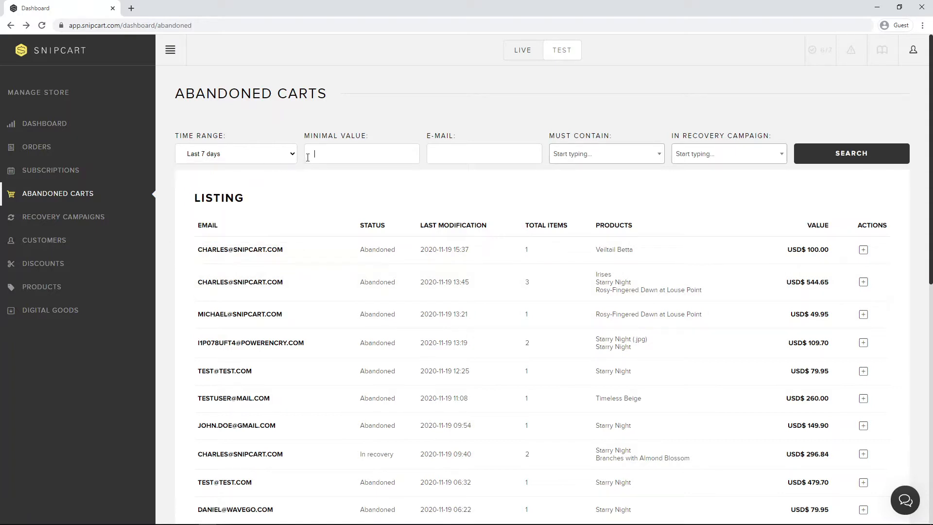
pyautogui.click(483, 153)
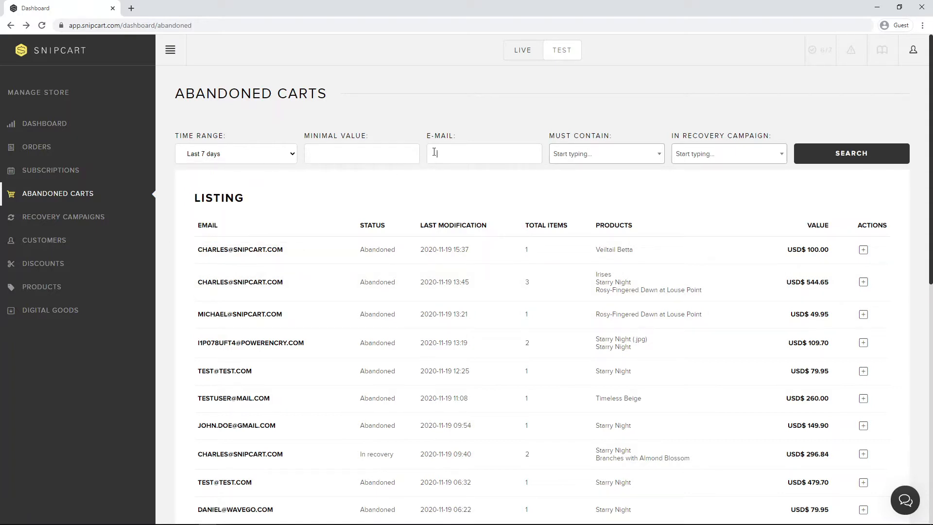
pyautogui.click(604, 154)
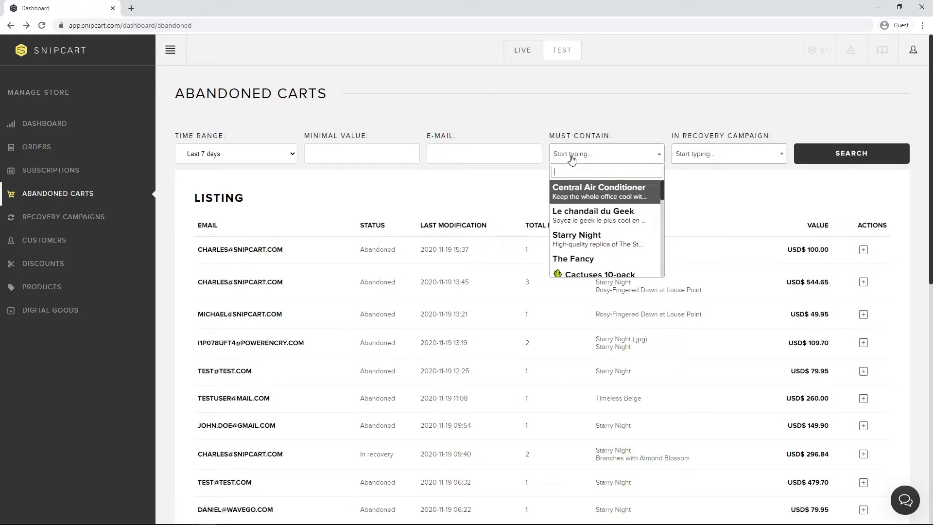
pyautogui.click(728, 154)
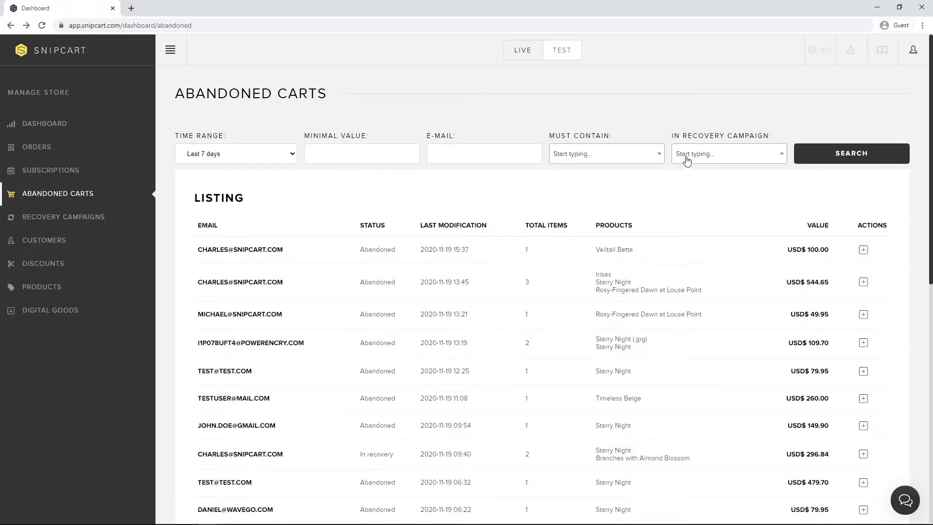
pyautogui.moveTo(282, 281)
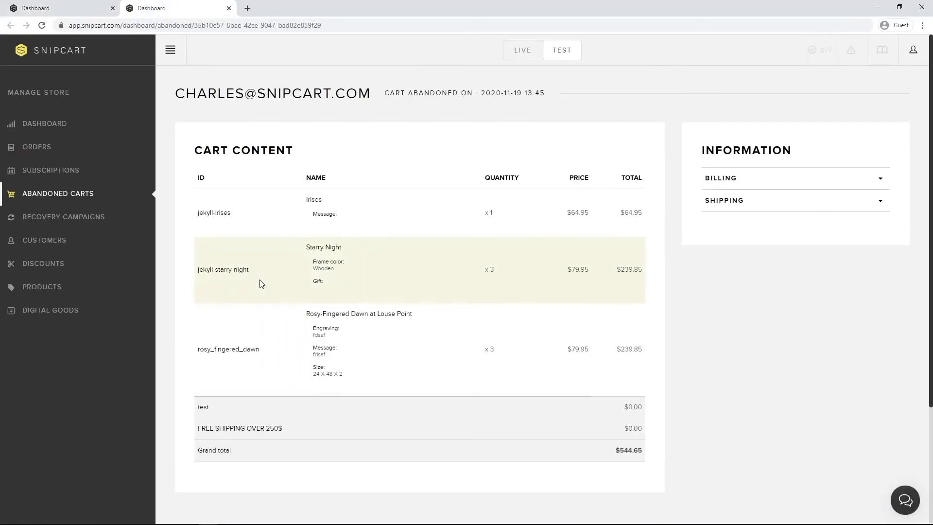
pyautogui.moveTo(712, 185)
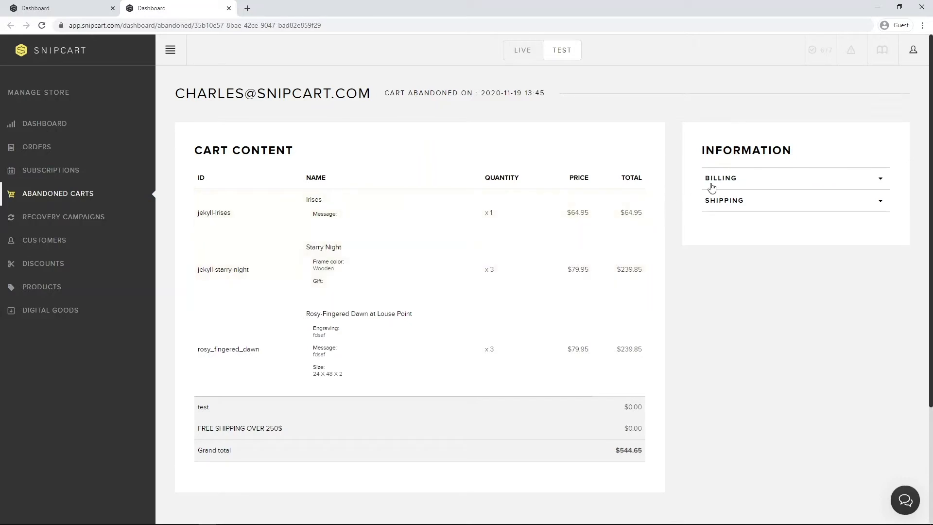
pyautogui.moveTo(532, 313)
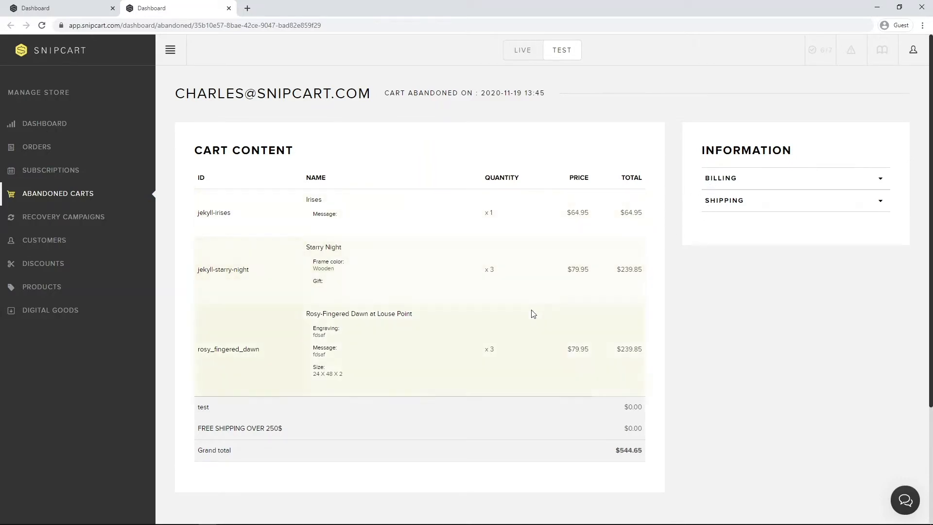
# Email the customer 'Your order is ready to complete!' and dismiss the sent notice
pyautogui.scroll(-3)
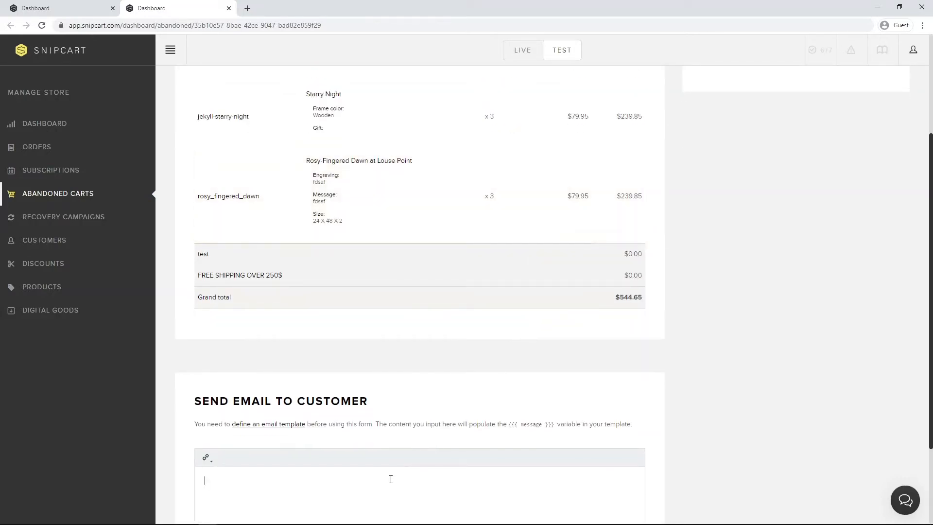
pyautogui.write('Your order is ready to')
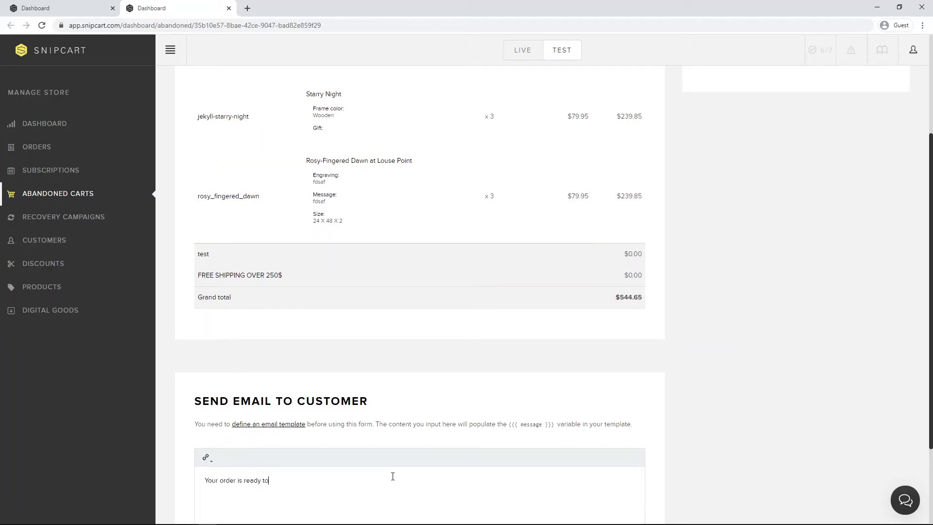
pyautogui.write('complete!')
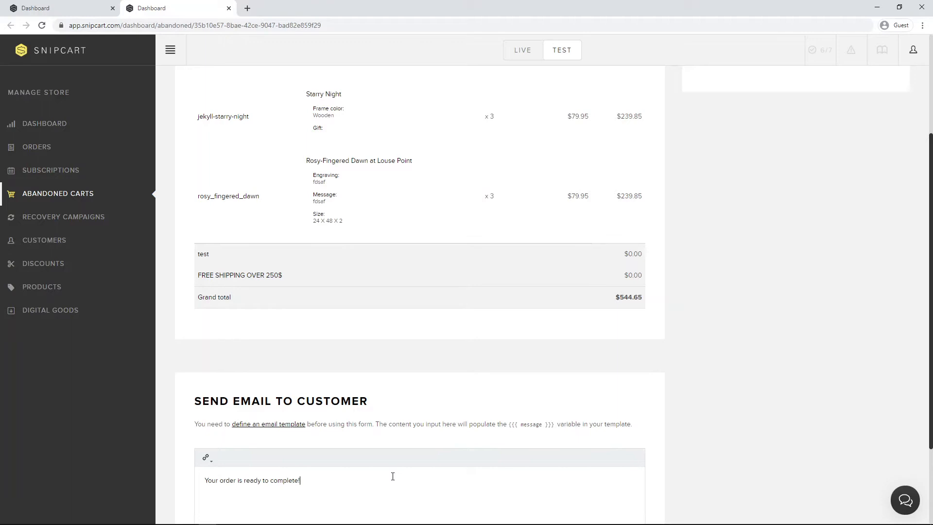
pyautogui.scroll(-3)
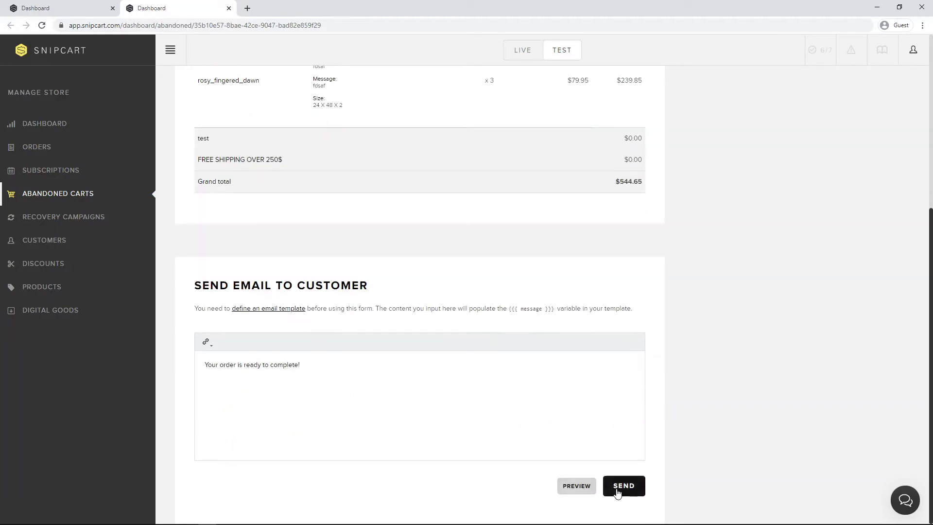
pyautogui.click(624, 485)
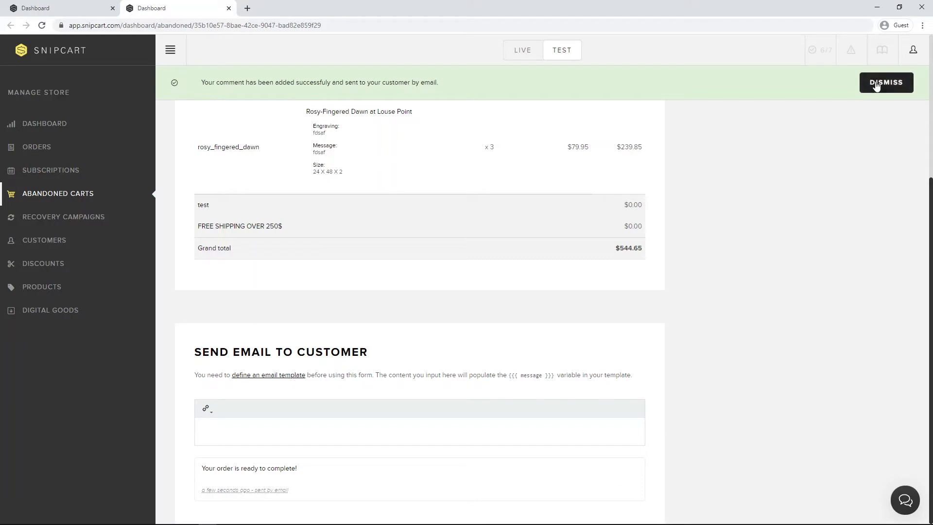
pyautogui.click(886, 82)
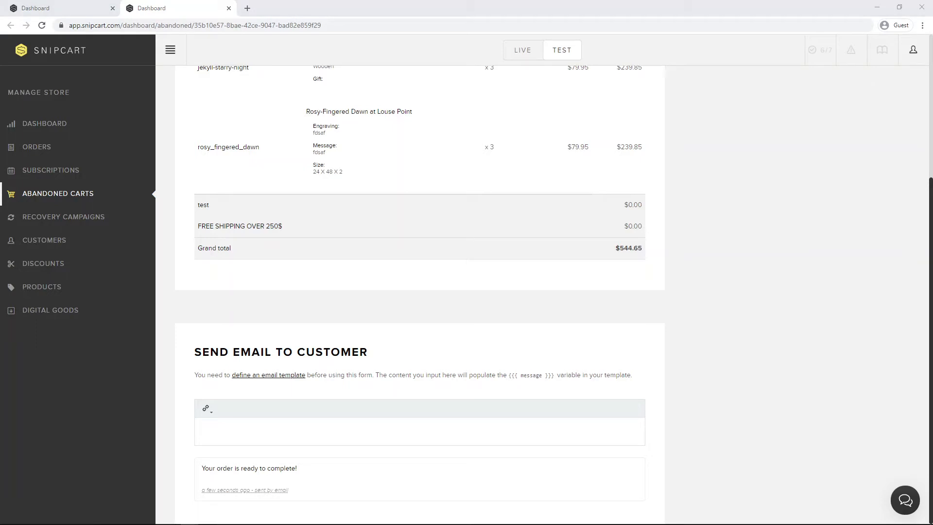
# Close the cart details tab
pyautogui.click(64, 216)
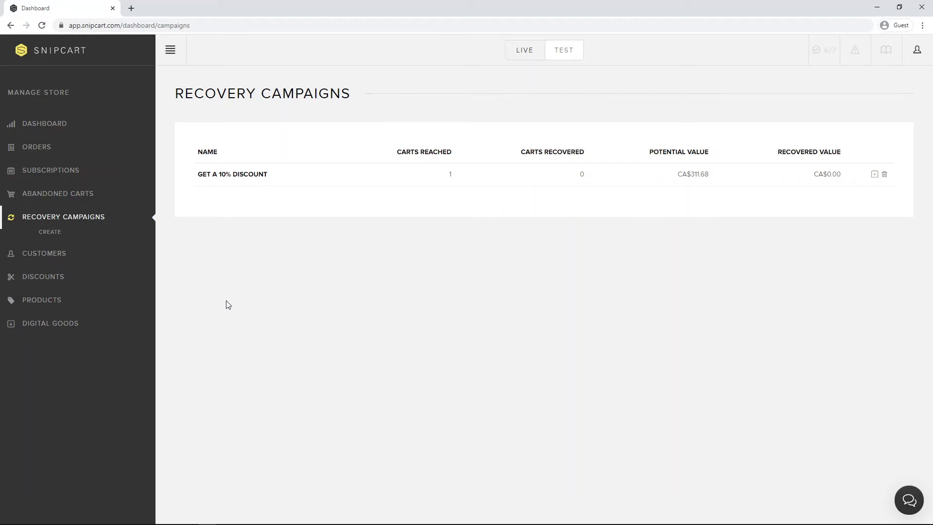
pyautogui.moveTo(214, 189)
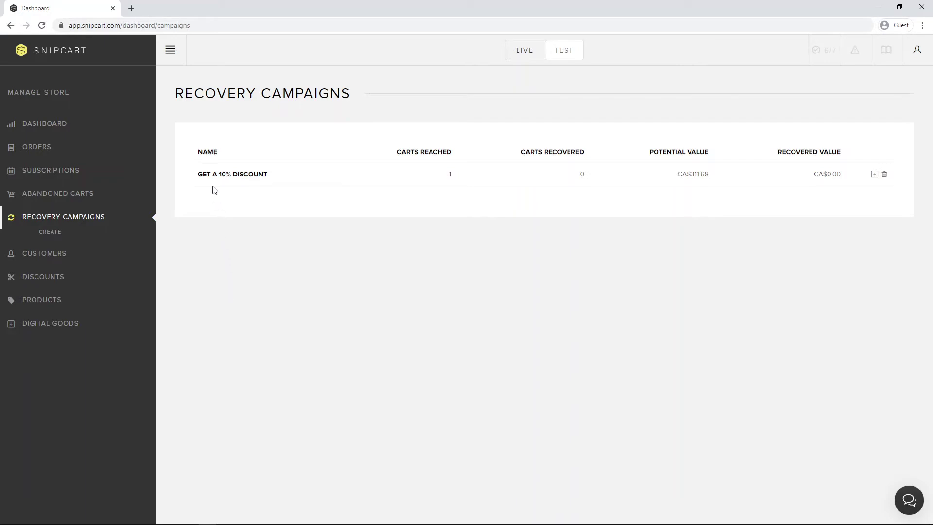
pyautogui.moveTo(429, 173)
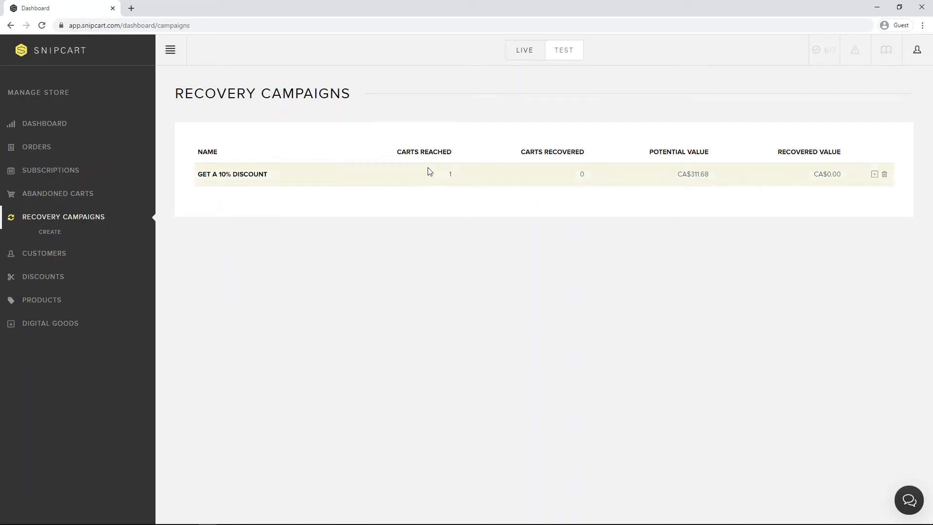
pyautogui.moveTo(431, 165)
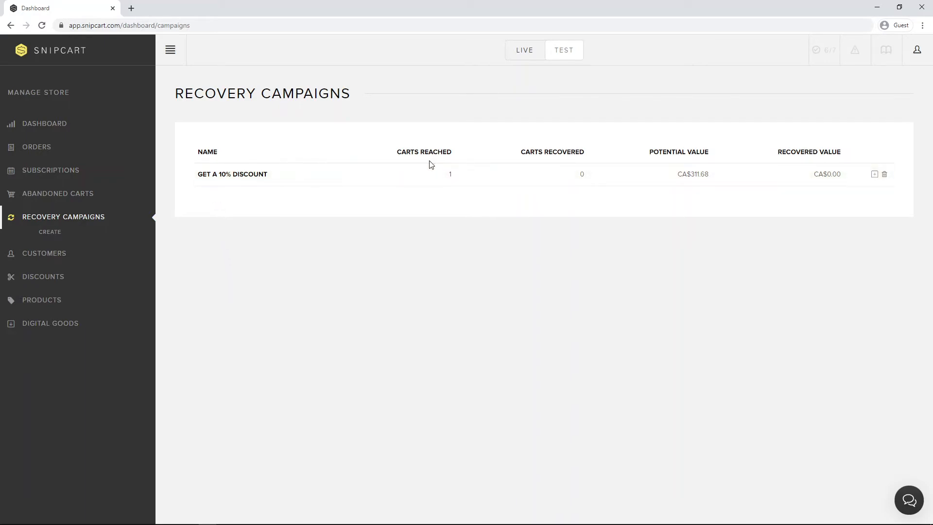
pyautogui.moveTo(544, 164)
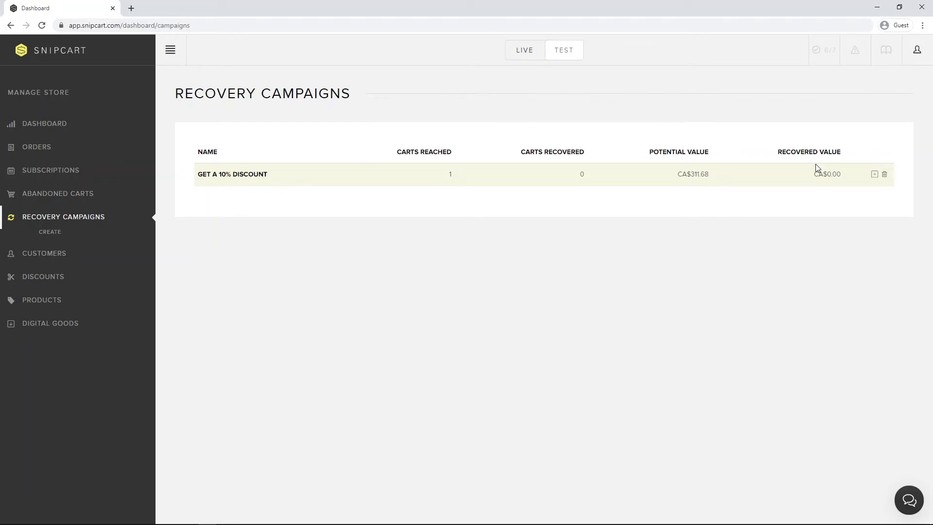
pyautogui.moveTo(366, 224)
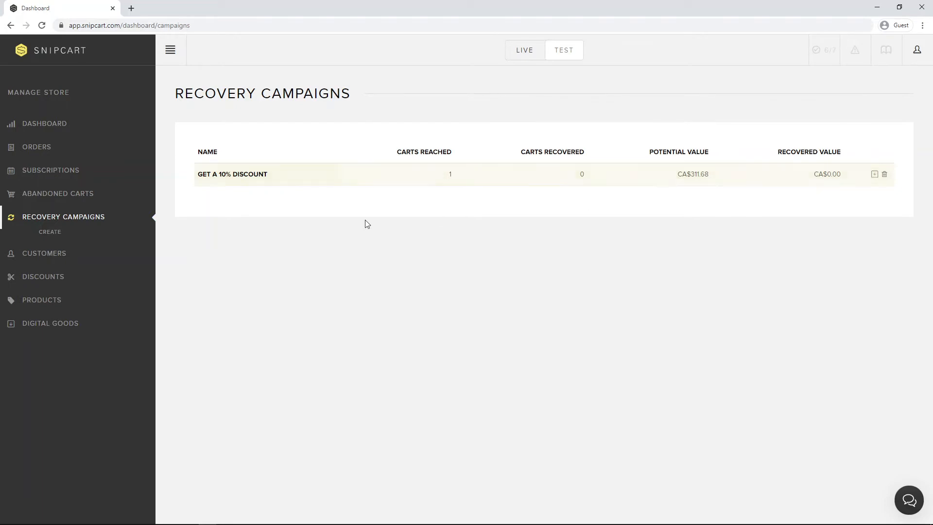
# Start a recovery campaign named 'Recovery campaign with discounts' for orders above 150
pyautogui.click(50, 231)
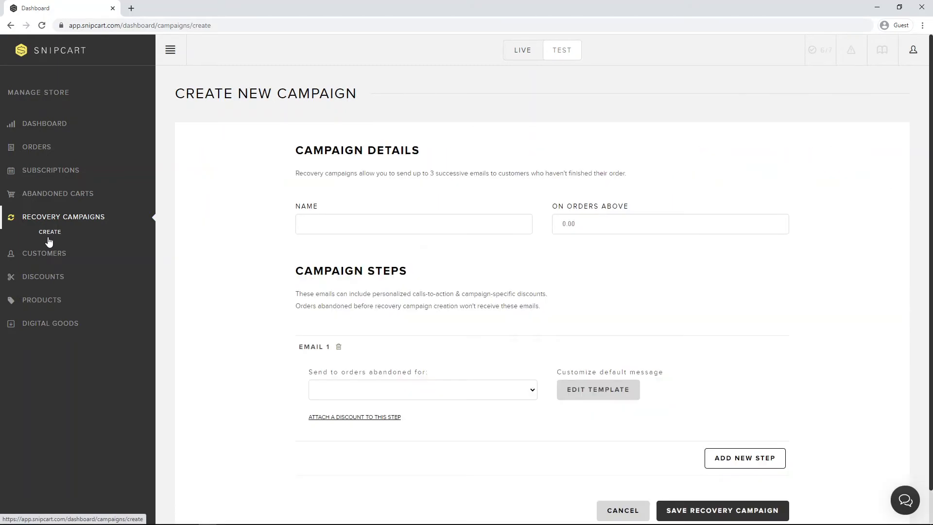
pyautogui.click(414, 223)
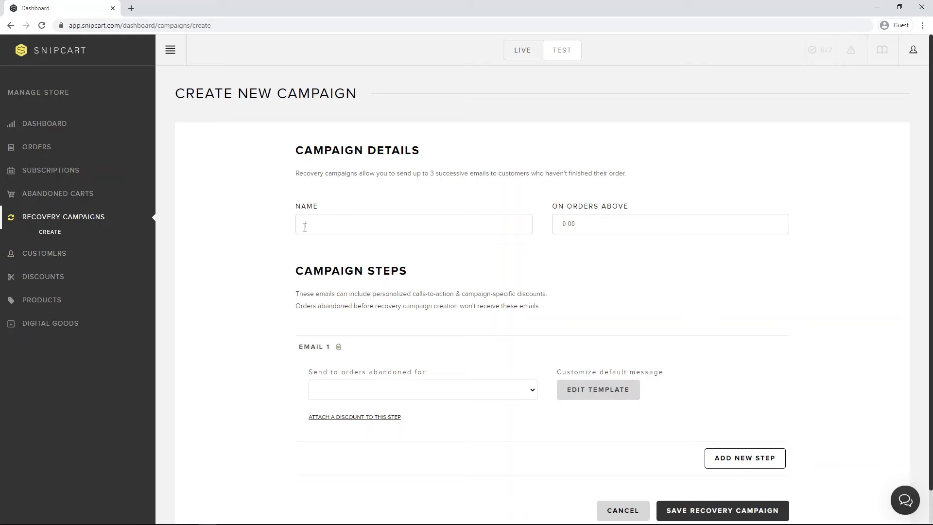
pyautogui.write('R')
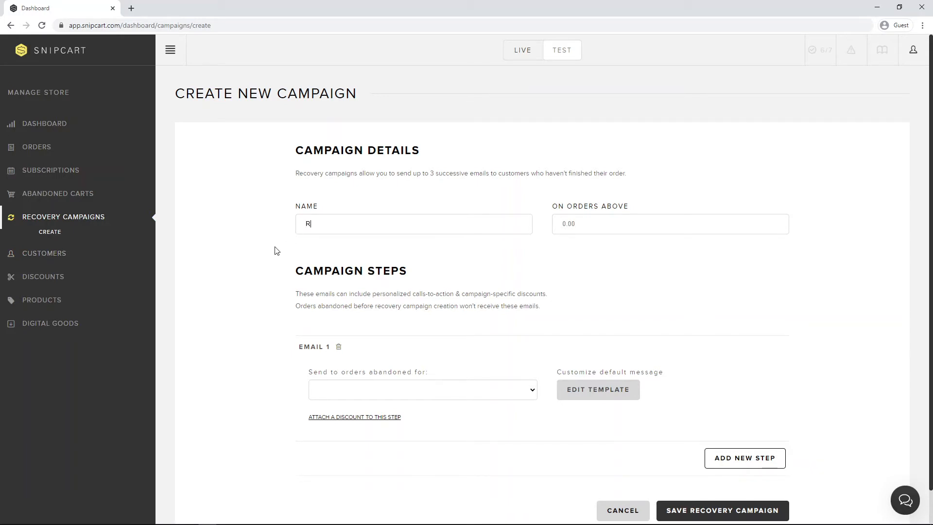
pyautogui.write('ecovery campaign')
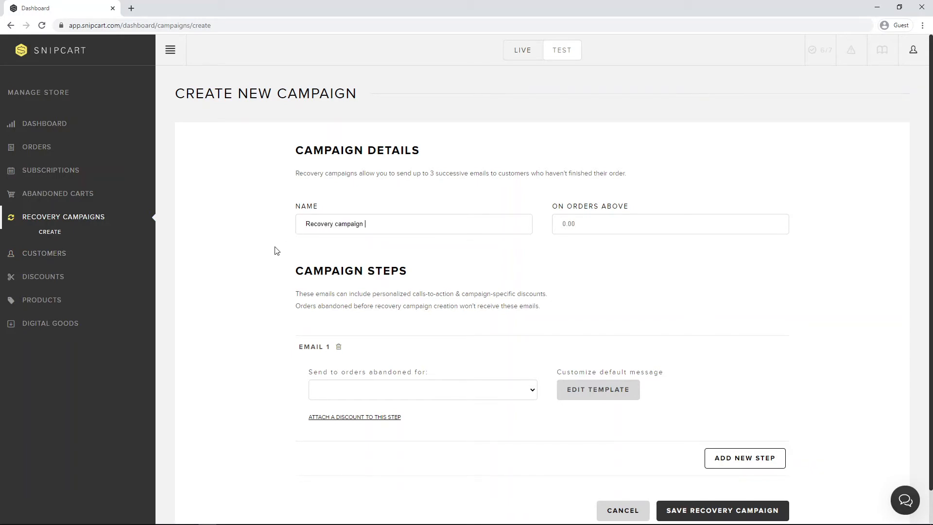
pyautogui.write('with discounts')
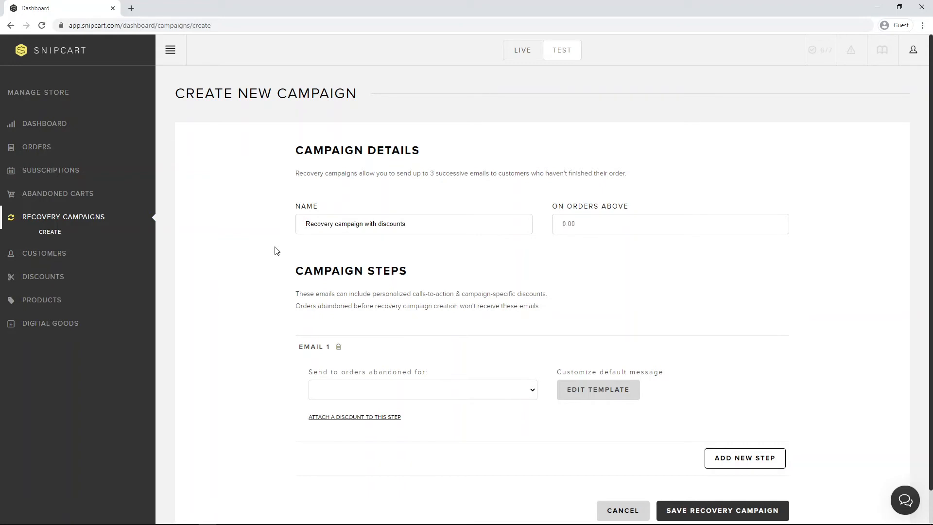
pyautogui.write('150')
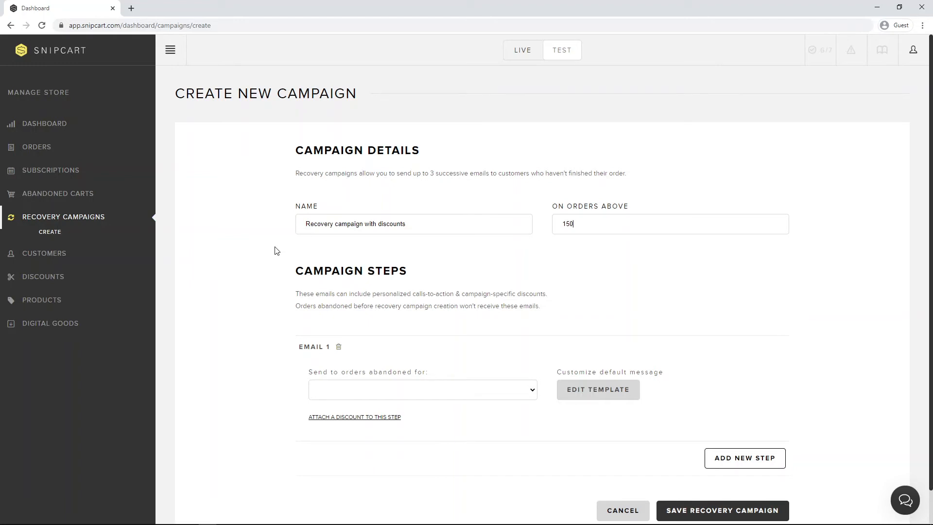
pyautogui.scroll(-3)
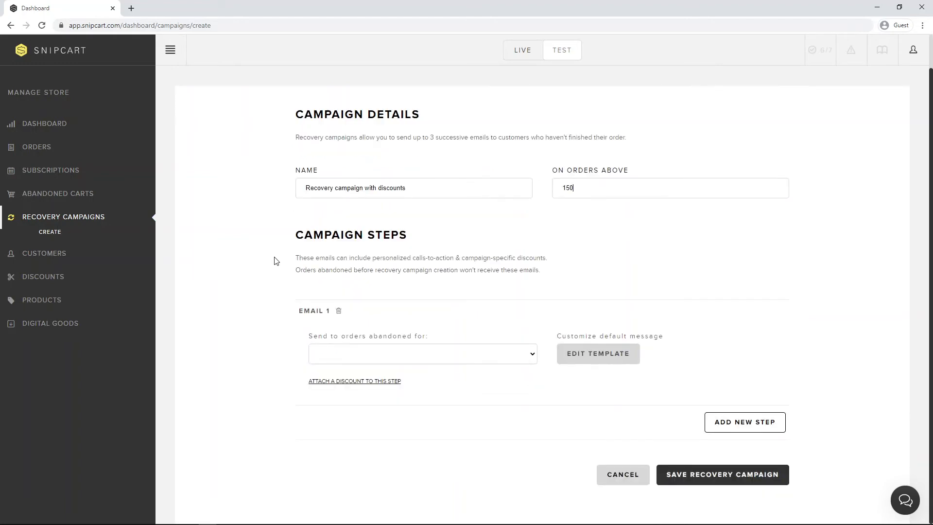
pyautogui.moveTo(352, 337)
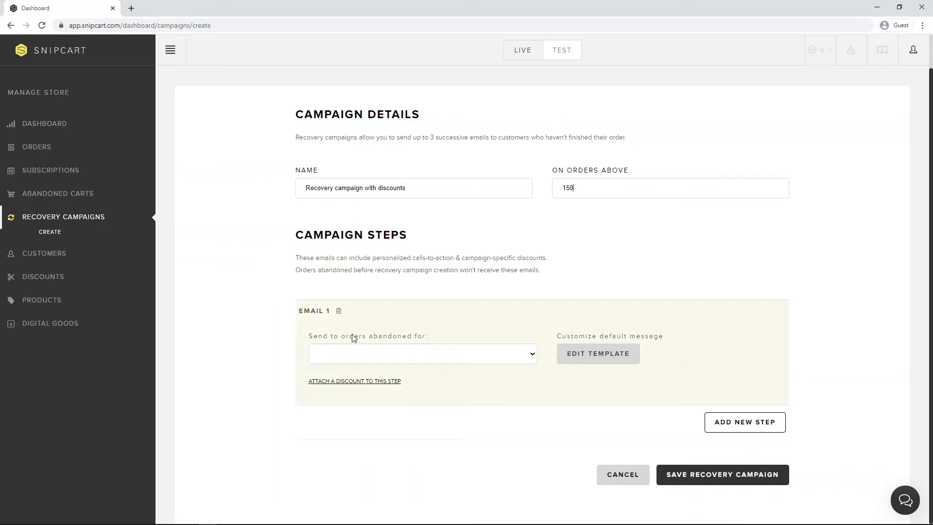
# Send email 1 after one hour with a '10% off' 10 percent order-total rebate
pyautogui.click(421, 354)
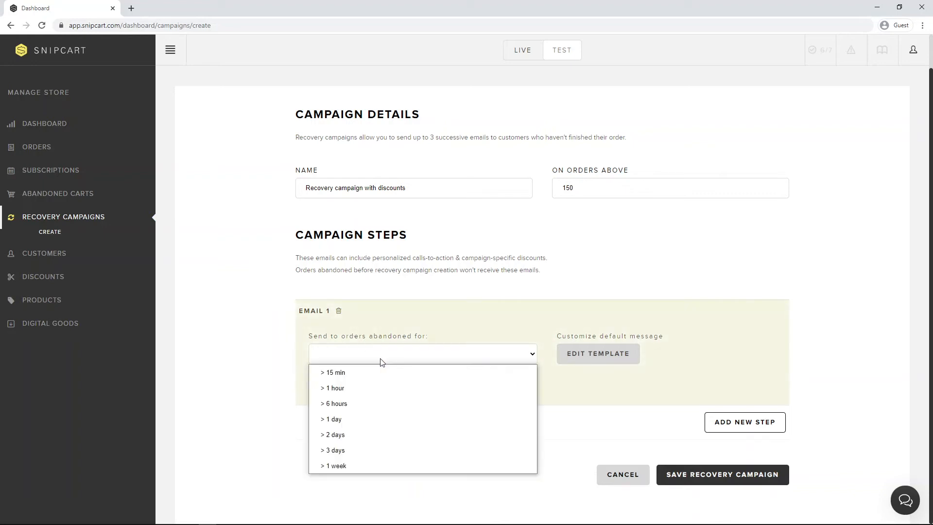
pyautogui.click(332, 388)
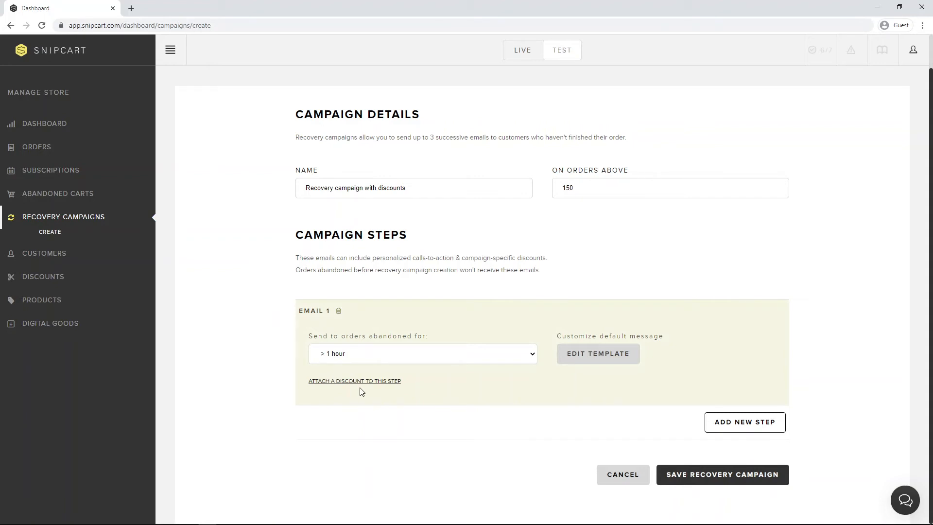
pyautogui.click(355, 381)
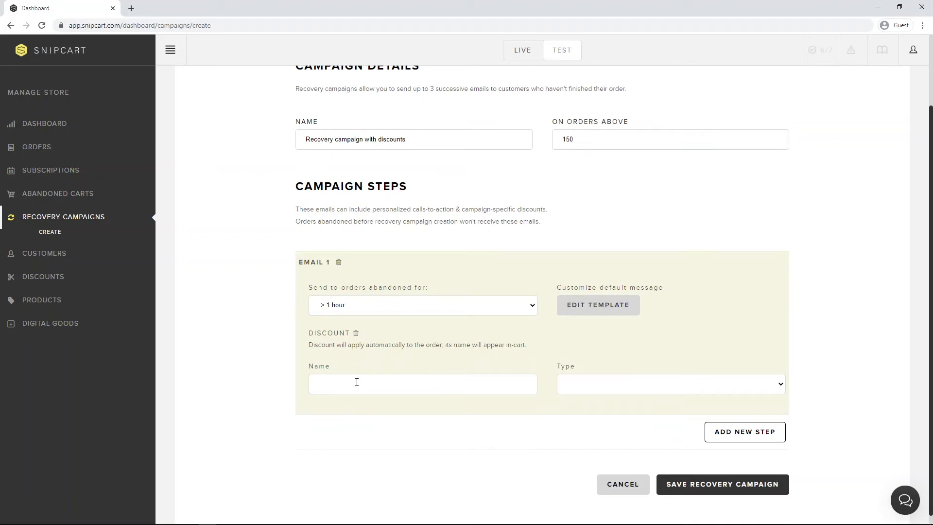
pyautogui.write('10% off')
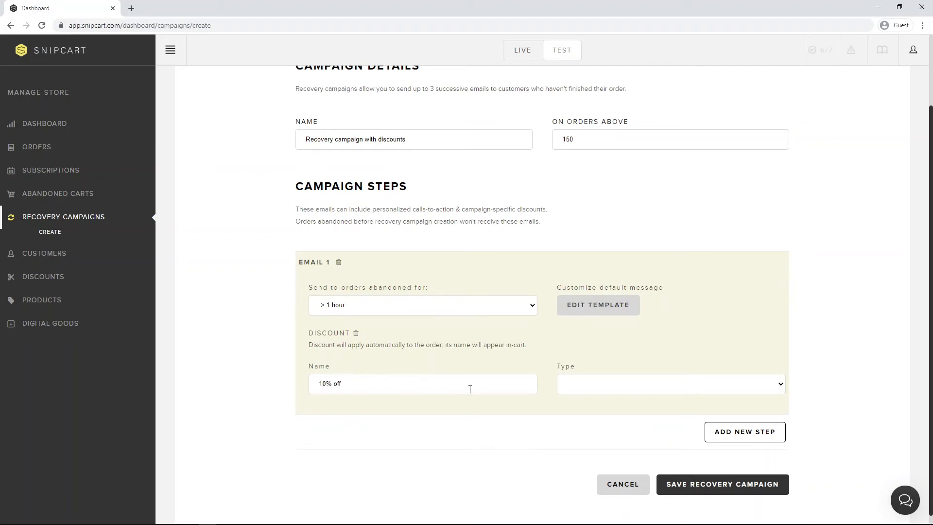
pyautogui.click(670, 383)
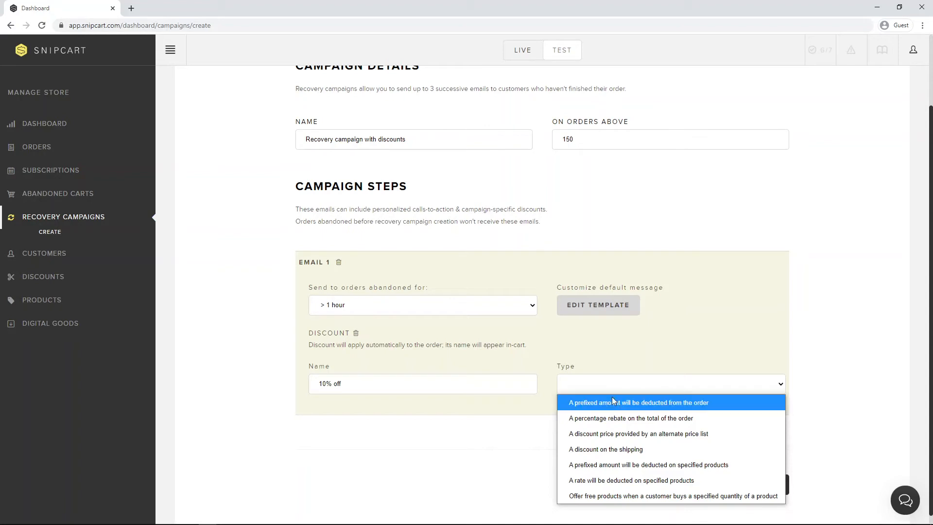
pyautogui.click(630, 418)
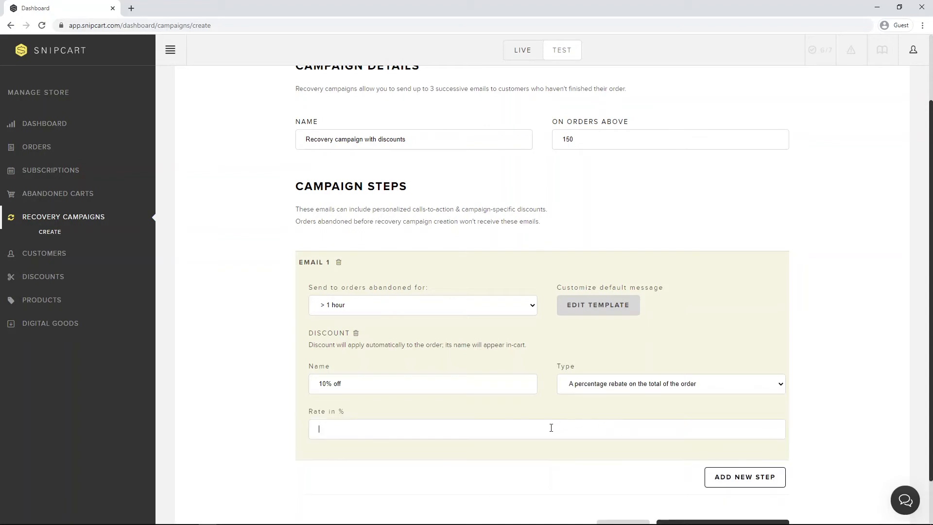
pyautogui.write('10')
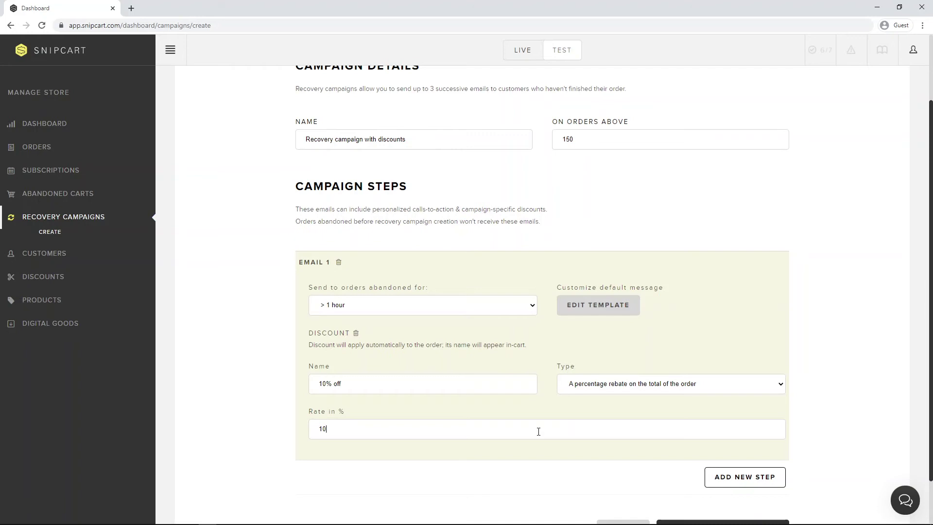
pyautogui.scroll(-3)
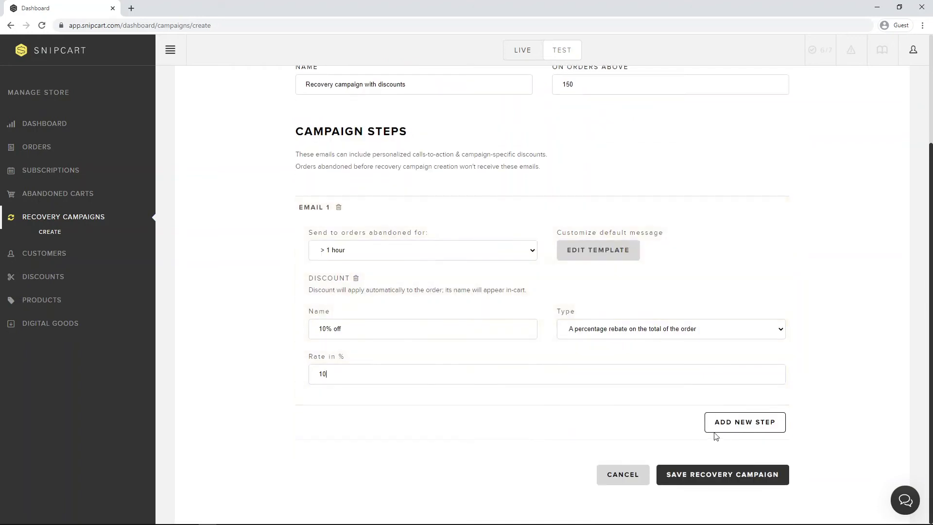
# Add a second email step after 3 days with a '20% off' 20 percent rebate
pyautogui.click(743, 421)
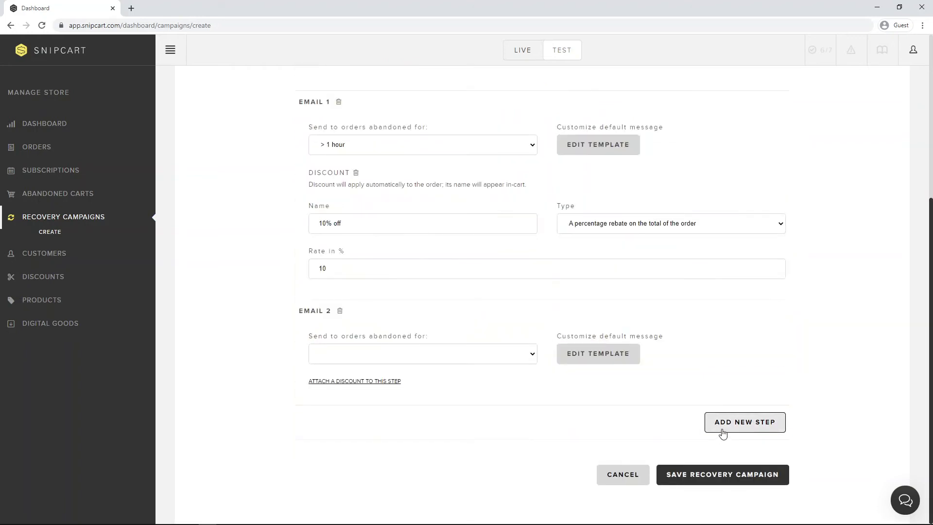
pyautogui.click(421, 352)
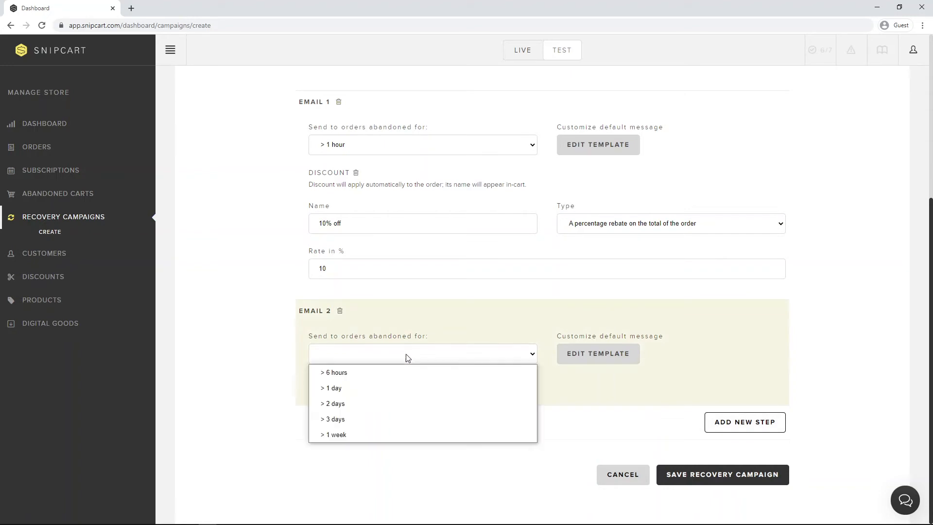
pyautogui.click(332, 419)
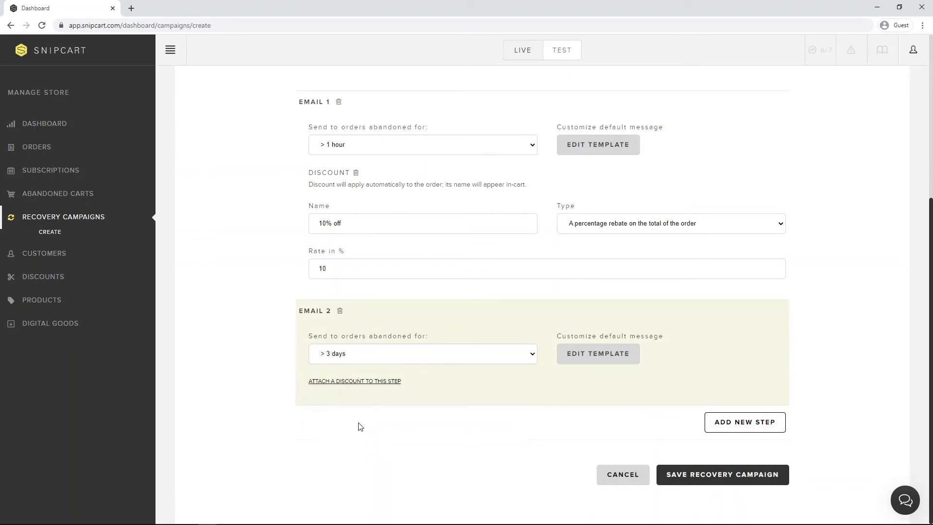
pyautogui.moveTo(355, 381)
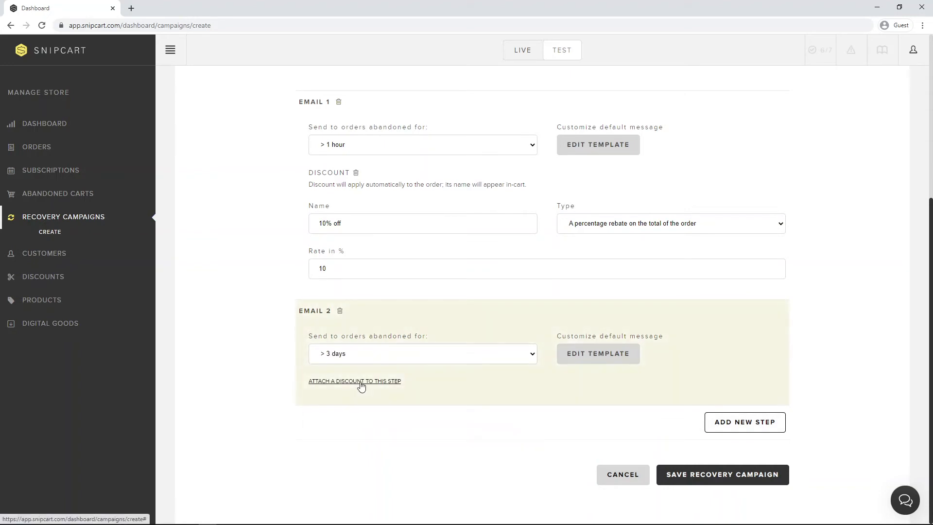
pyautogui.click(355, 381)
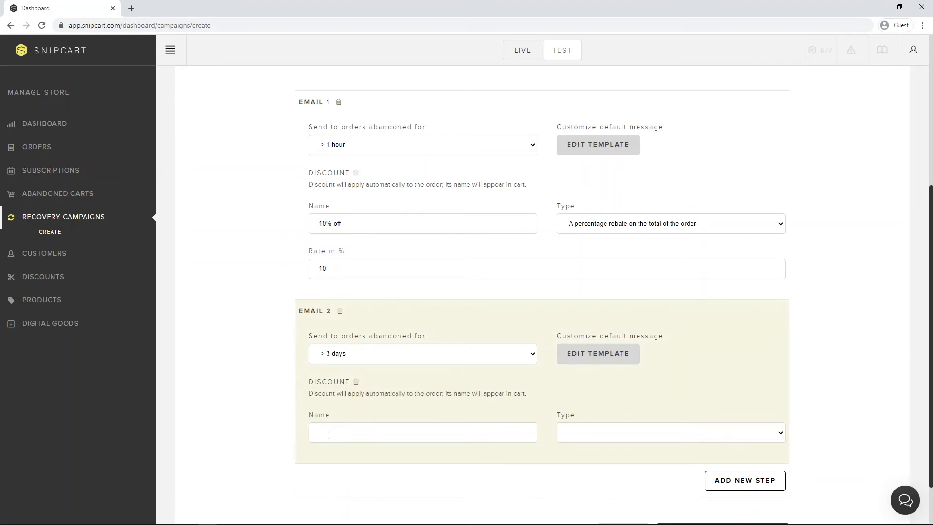
pyautogui.write('20% o')
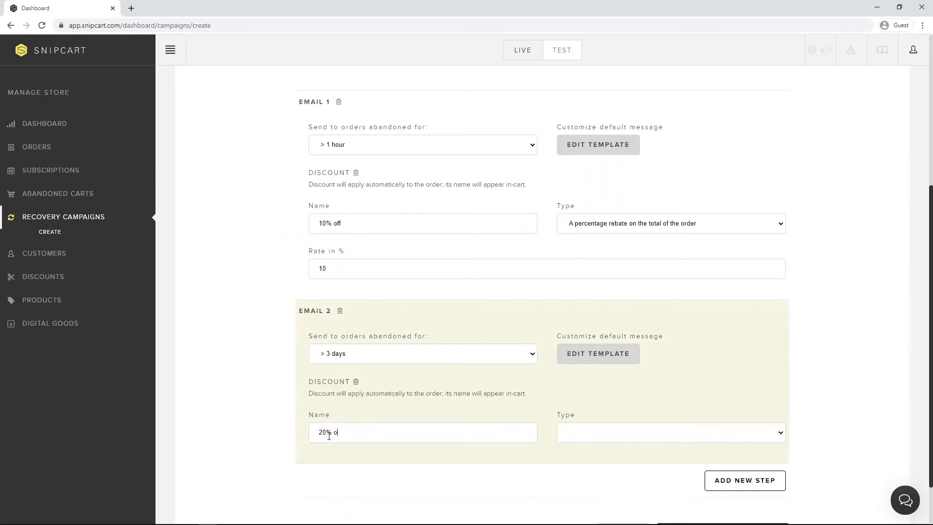
pyautogui.write('ff')
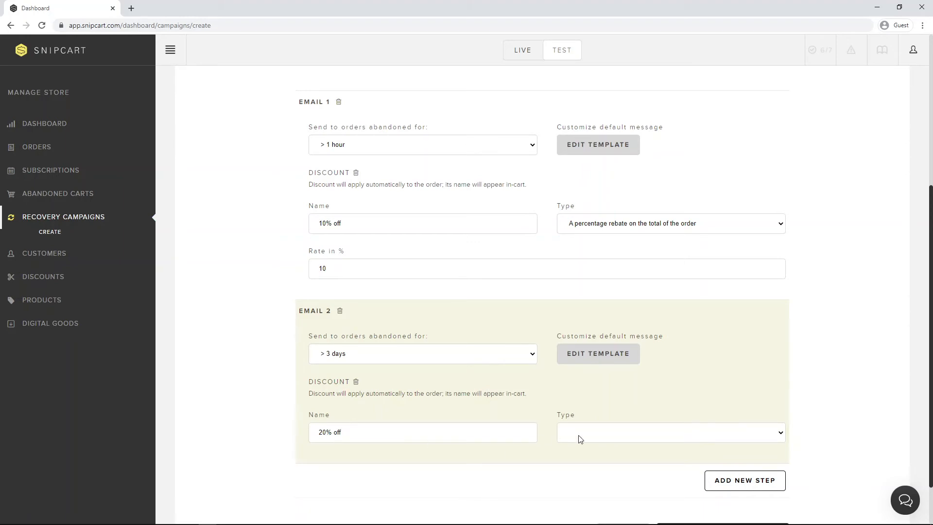
pyautogui.click(669, 432)
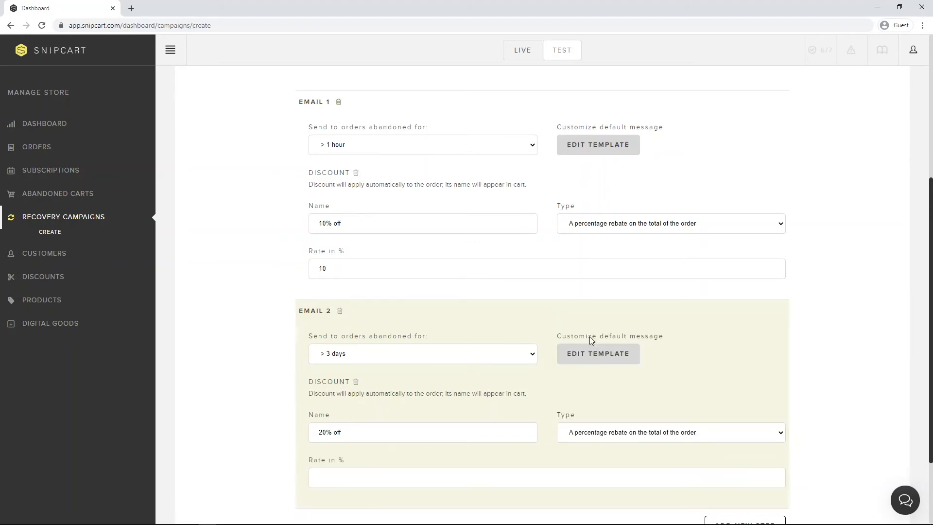
pyautogui.write('20')
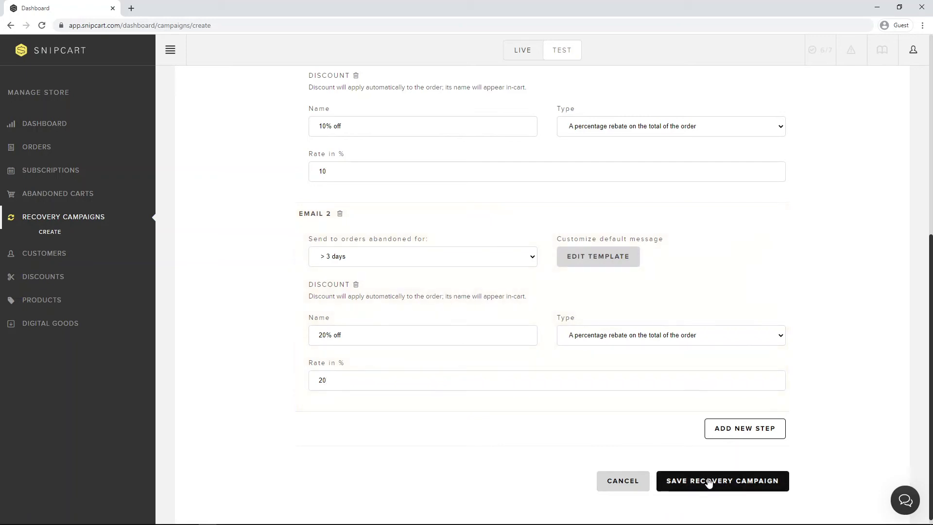
# Save the 'Recovery campaign with discounts' campaign
pyautogui.click(721, 481)
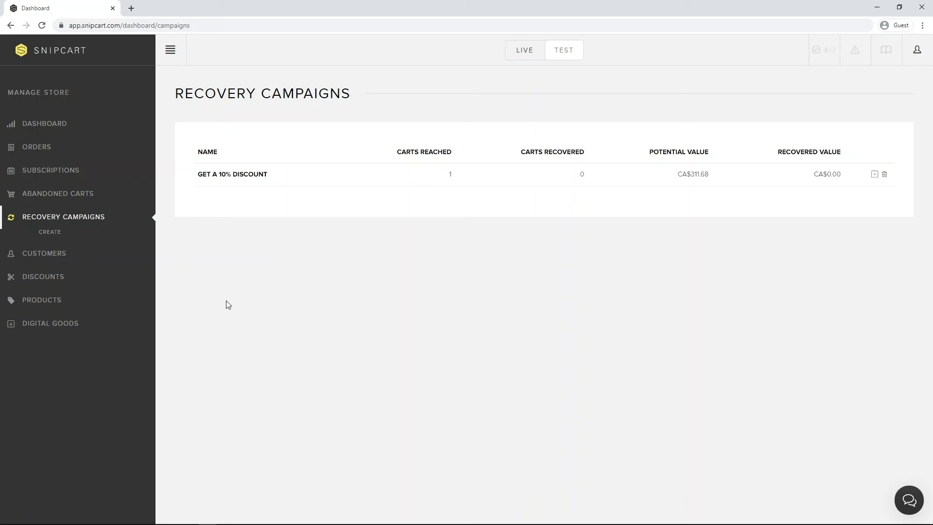
pyautogui.click(175, 8)
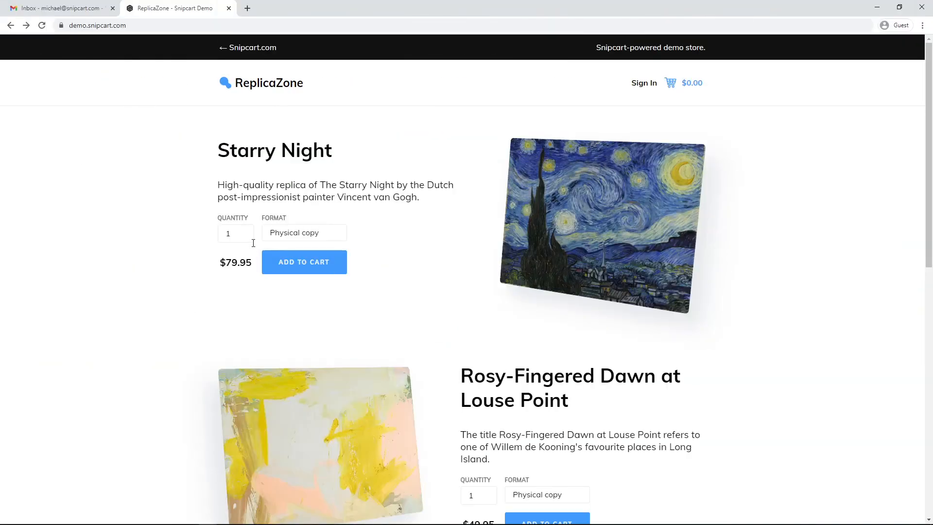
pyautogui.click(246, 230)
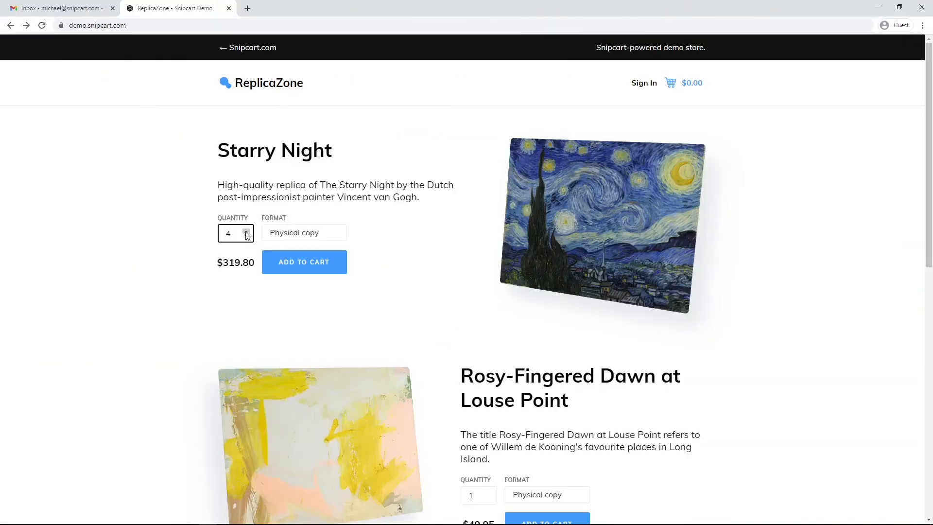
pyautogui.click(303, 262)
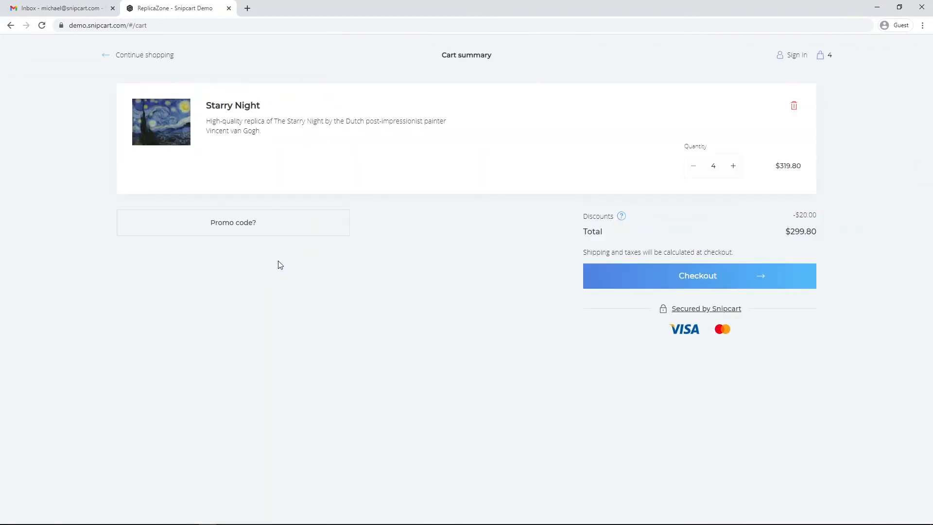
pyautogui.click(697, 276)
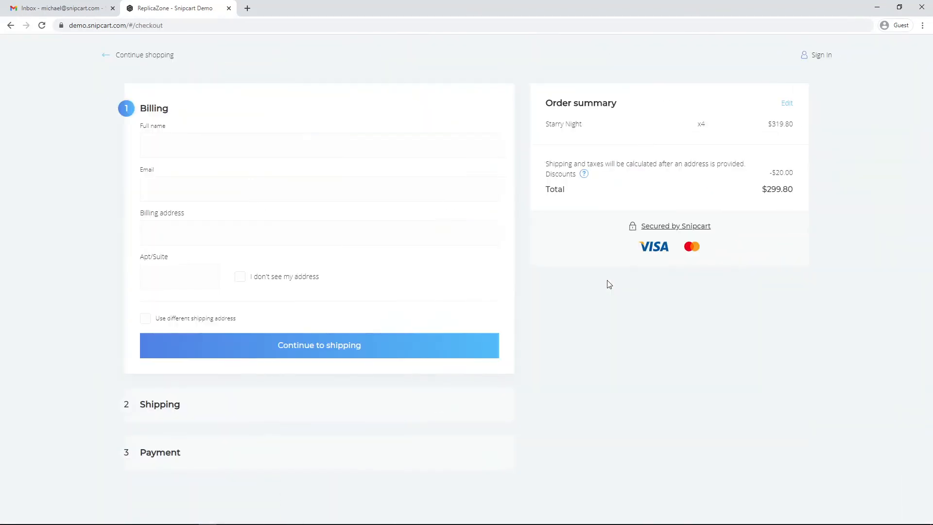
pyautogui.write('Bill Michael')
pyautogui.write('72')
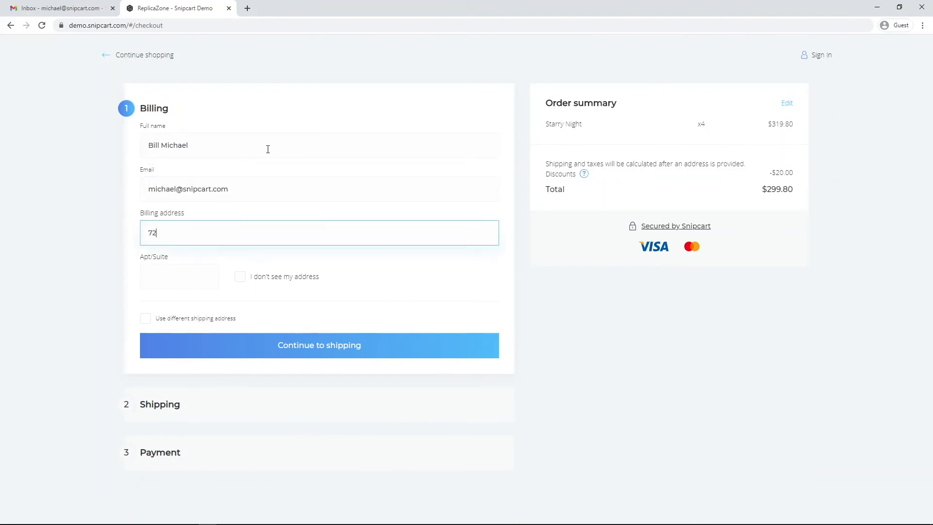
pyautogui.click(318, 345)
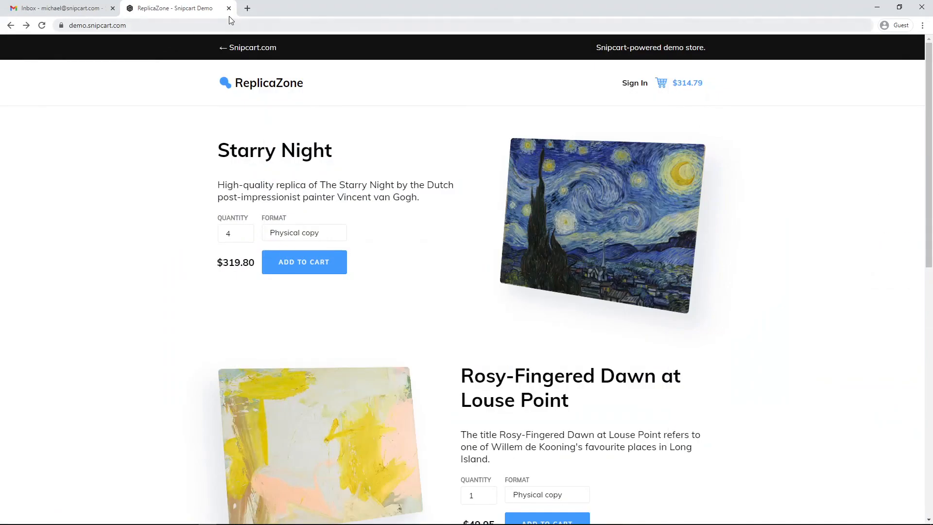
pyautogui.moveTo(230, 8)
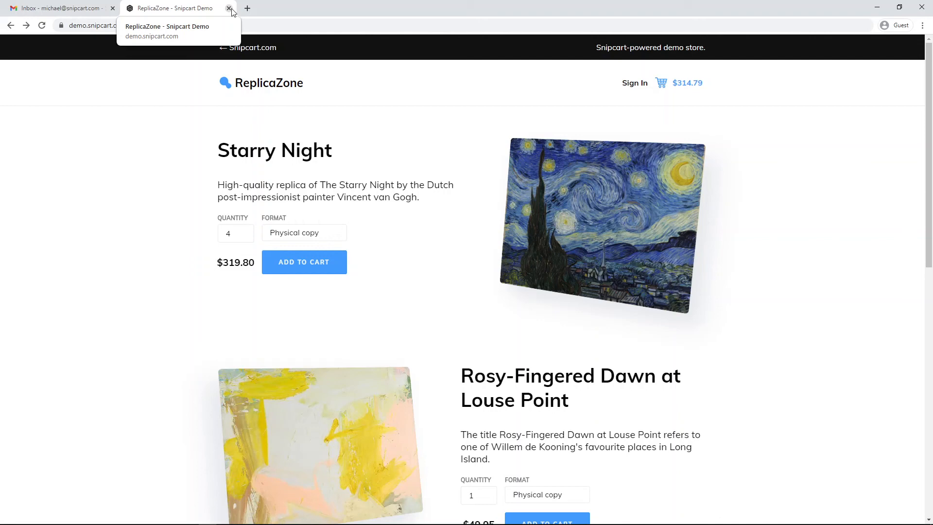
# Close the store tab and follow the 10% off recovery email's link back to checkout
pyautogui.click(228, 8)
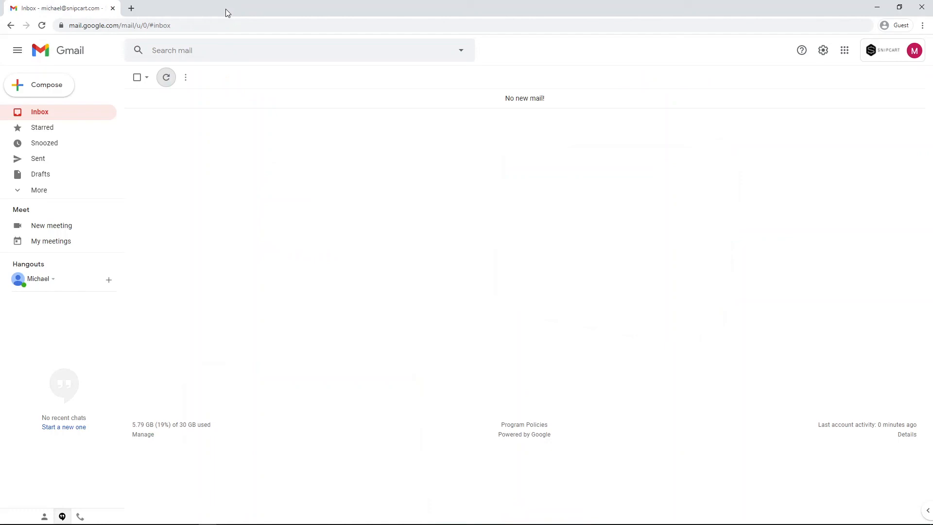
pyautogui.click(524, 98)
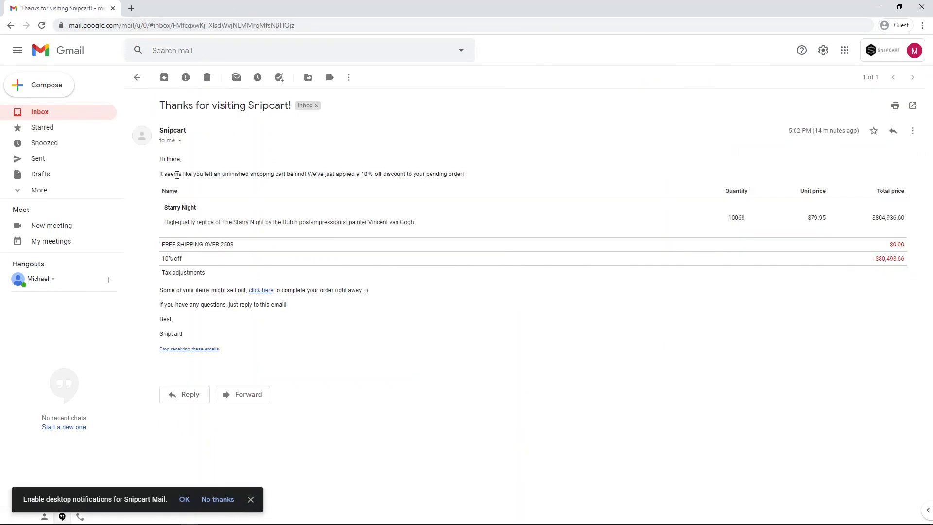
pyautogui.moveTo(159, 173); pyautogui.dragTo(253, 173)
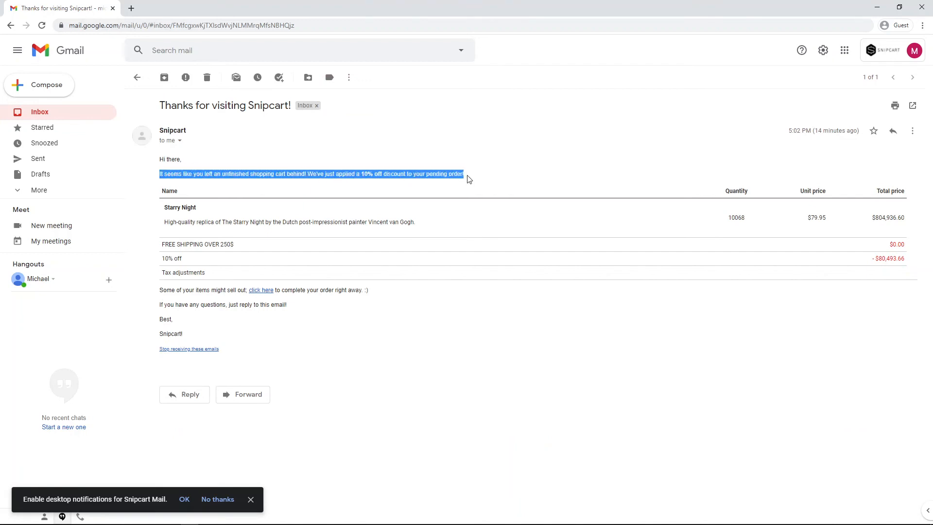
pyautogui.moveTo(260, 291)
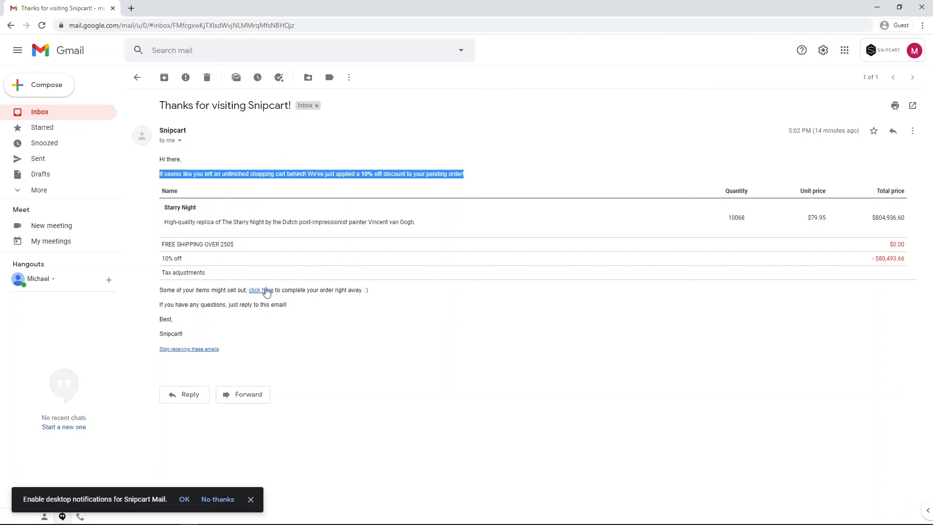
pyautogui.click(260, 291)
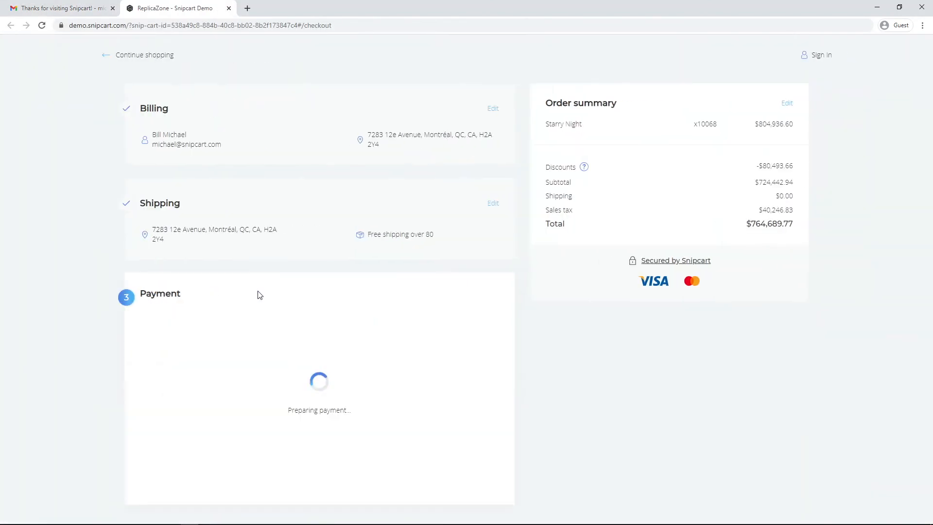